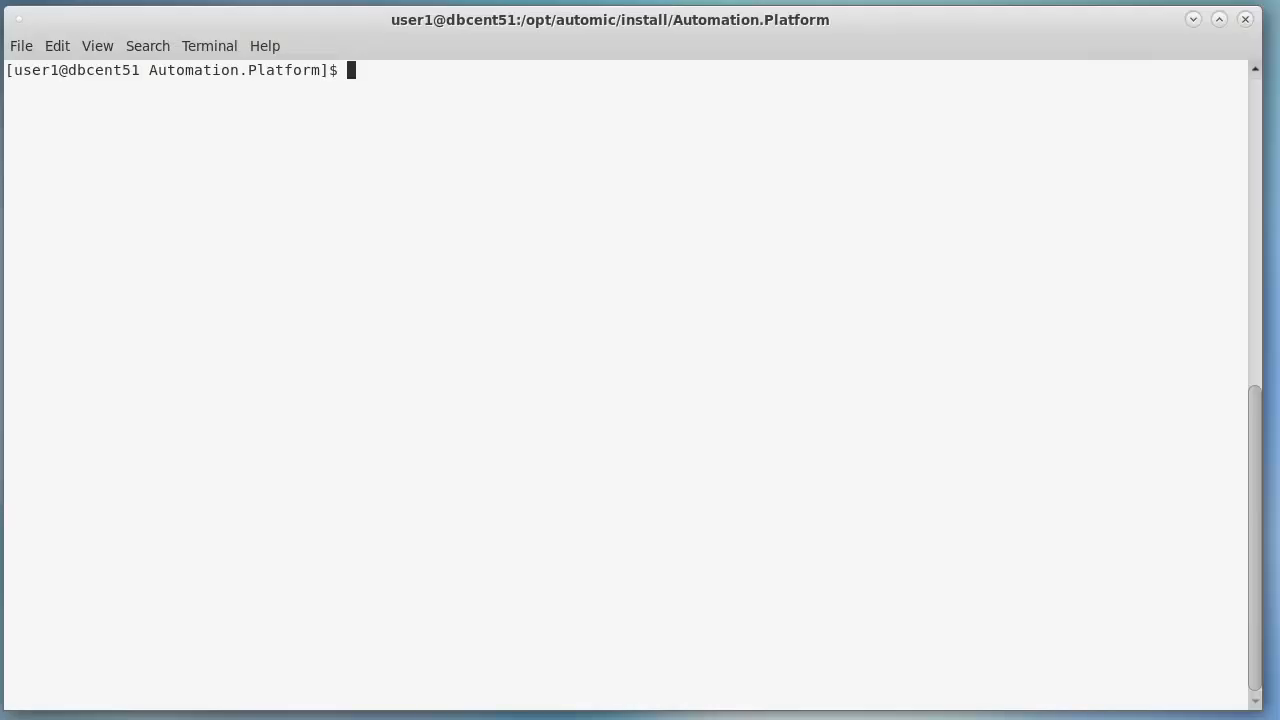
Step: Install the postgresql11-libs RPM from the PostgreSQL 11 repository with yum, then clear
{"action": "type", "text": "sudo yum install http://download.postgresql.org/pub/repos/yum/11/redhat/rhel-7-x86_64/postgresql11-libs-11.9-1PGDG.rhel7.x86_64.rpm -y"}
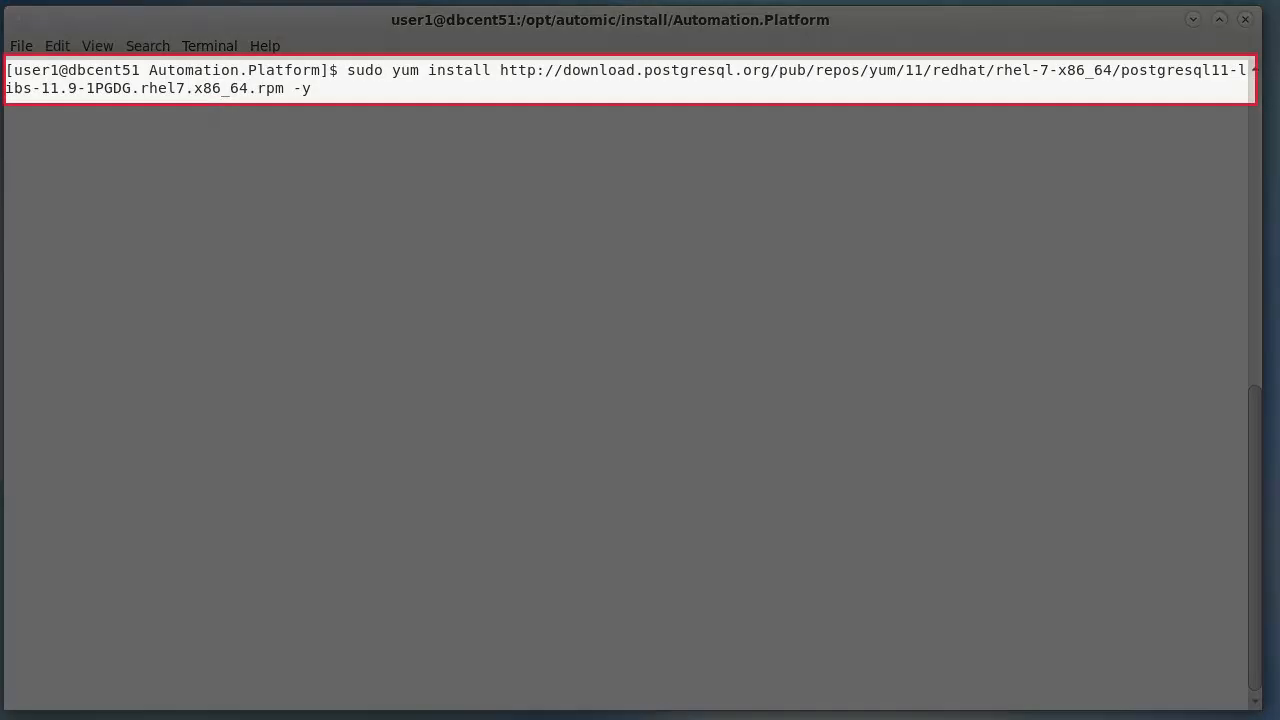
{"action": "key", "text": "Return"}
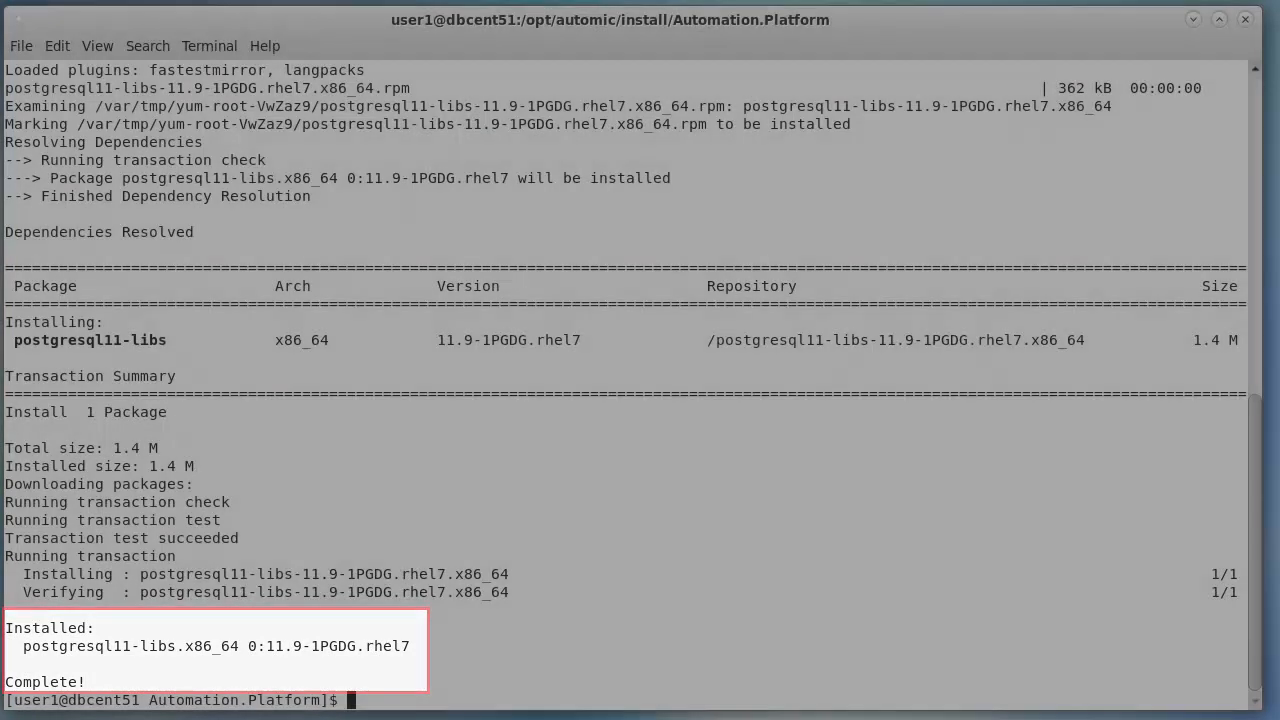
{"action": "type", "text": "clear"}
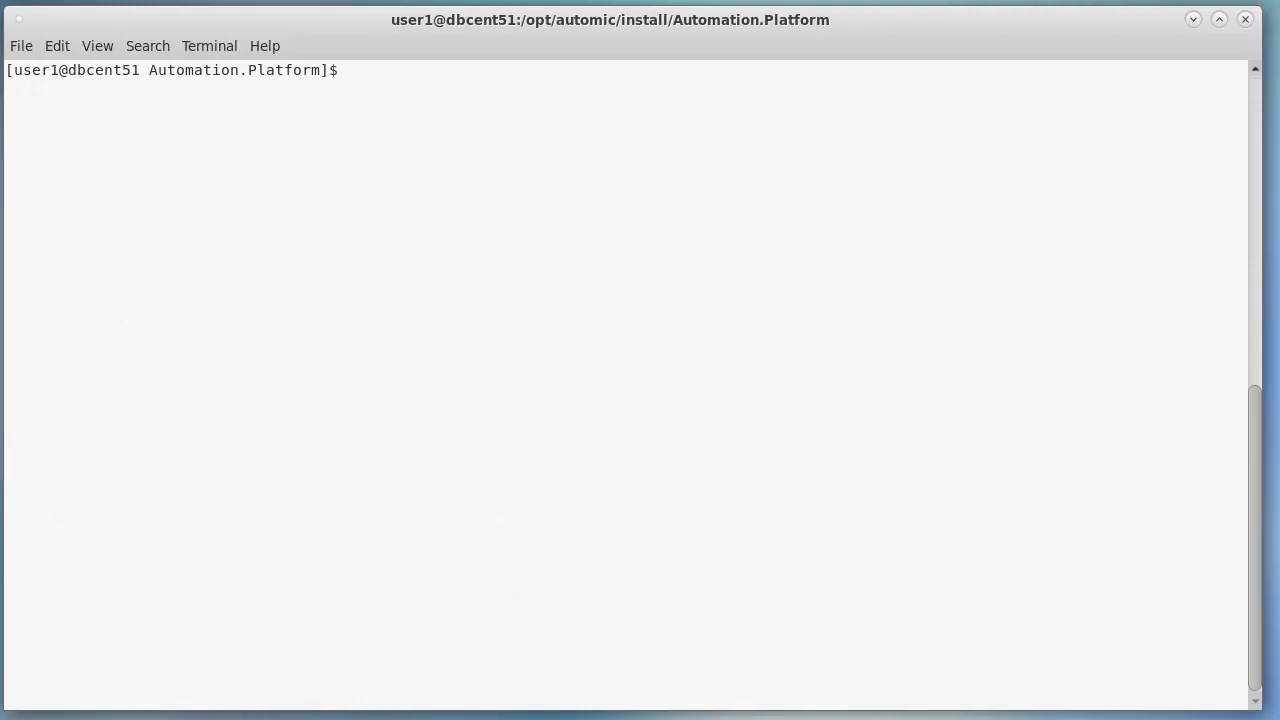
Step: Install the postgresql11 client RPM with sudo yum install -y, then clear the screen
{"action": "type", "text": "sudo yum install http://download.postgresql.org/pub/repos/yum/11/redhat/rhel-7-x86_64/postgresql11-11.9-1PGDG.rhel7.x86_64.rpm -y"}
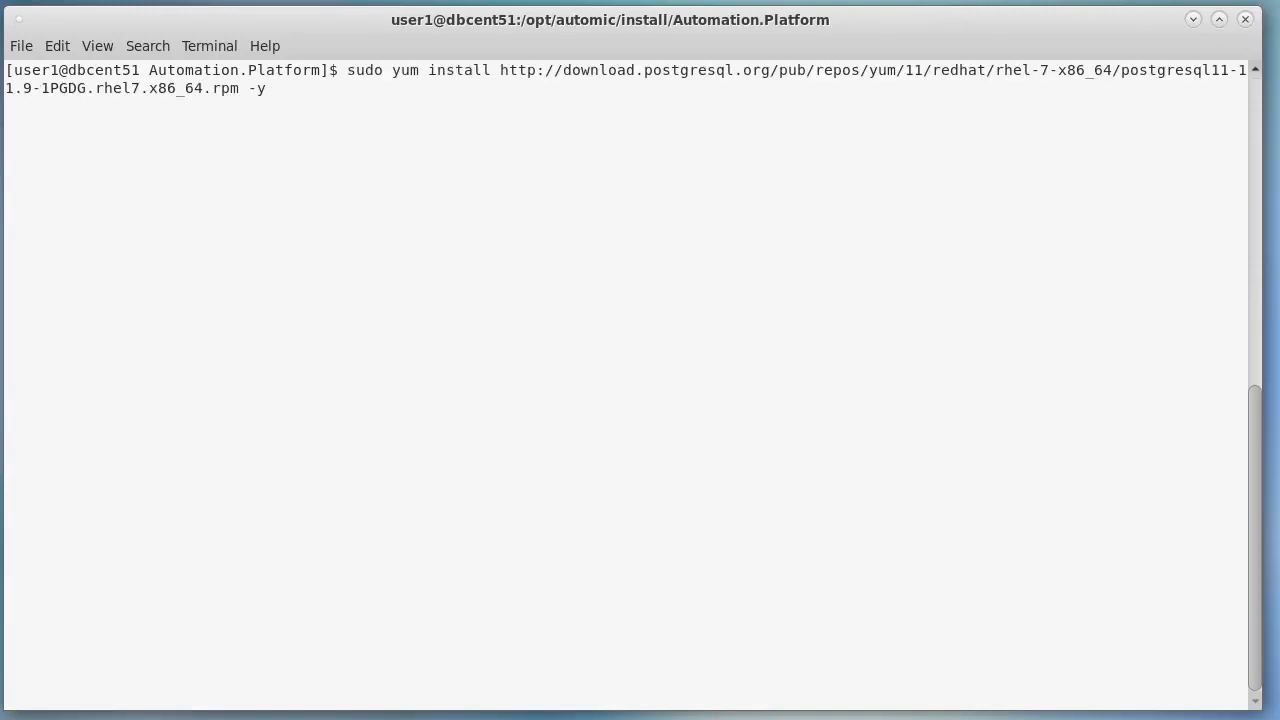
{"action": "key", "text": "Return"}
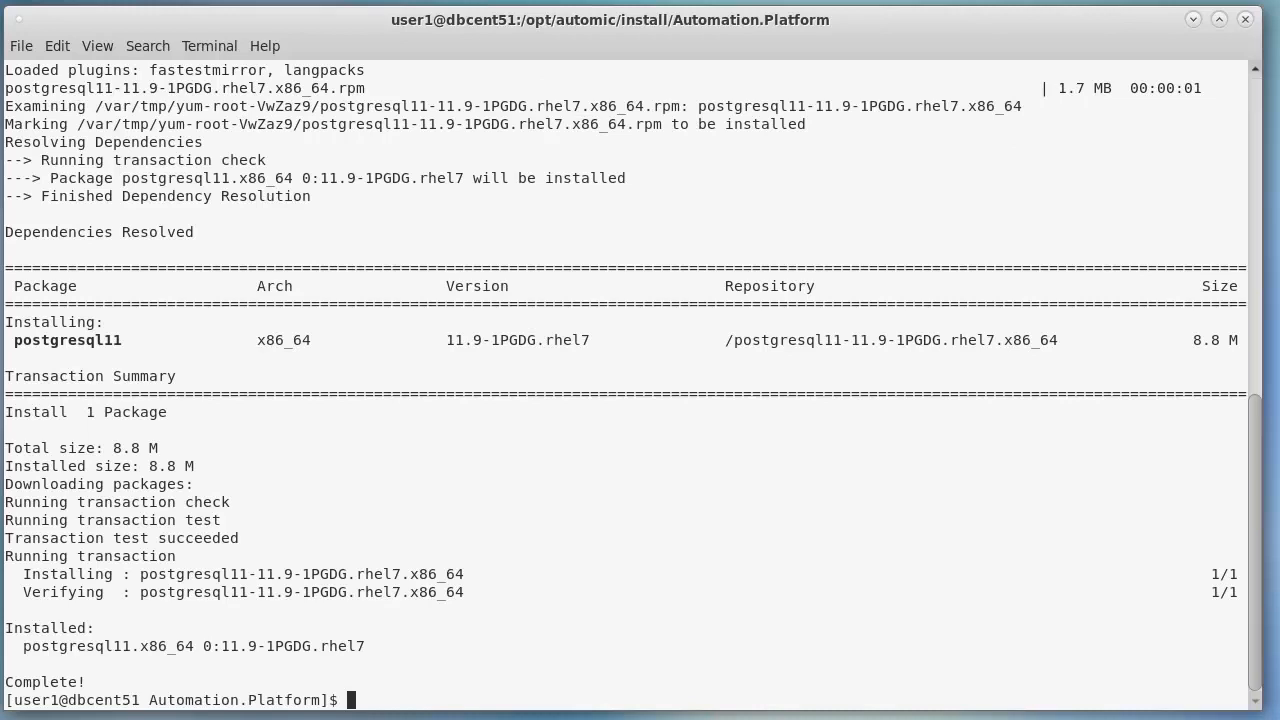
{"action": "type", "text": "clear"}
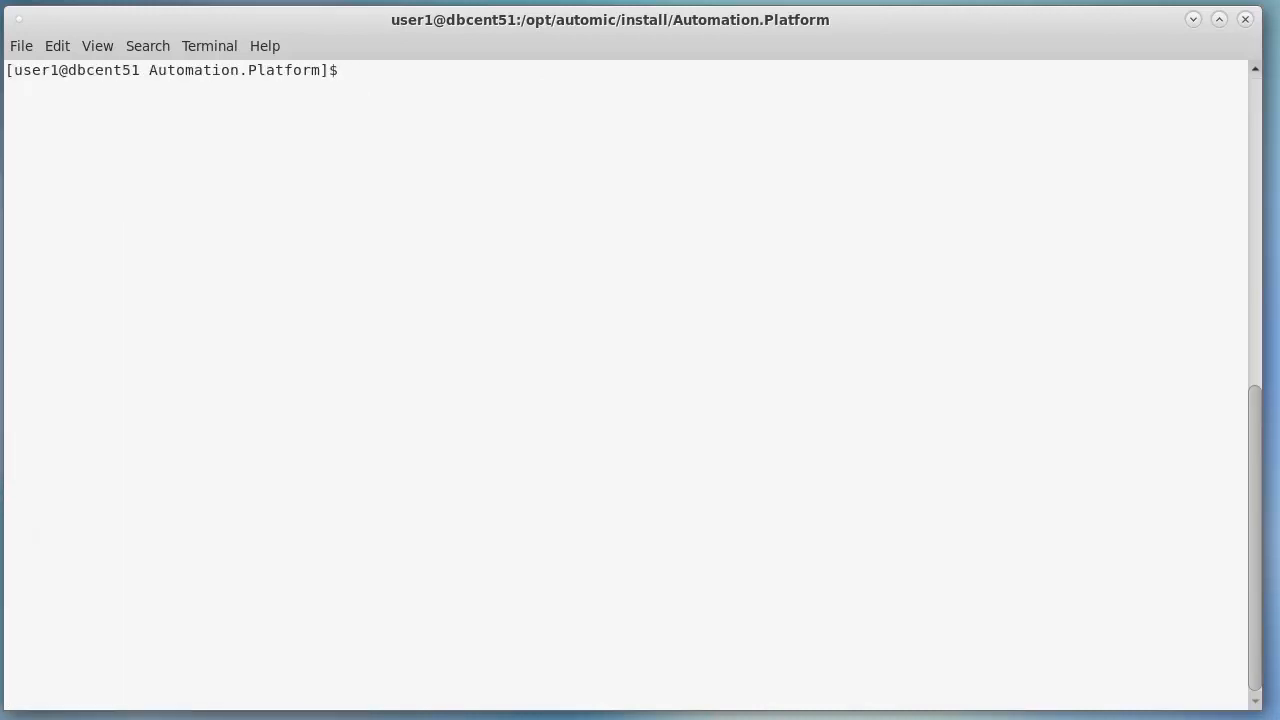
Step: Install the postgresql11-server RPM, then run the postgresql11-contrib RPM install with -y
{"action": "type", "text": "sudo yum install http://download.postgresql.org/pub/repos/yum/11/redhat/rhel-7-x86_64/postgresql11-server-11.9-1PGDG.rhel7.x86_64.rpm  -y"}
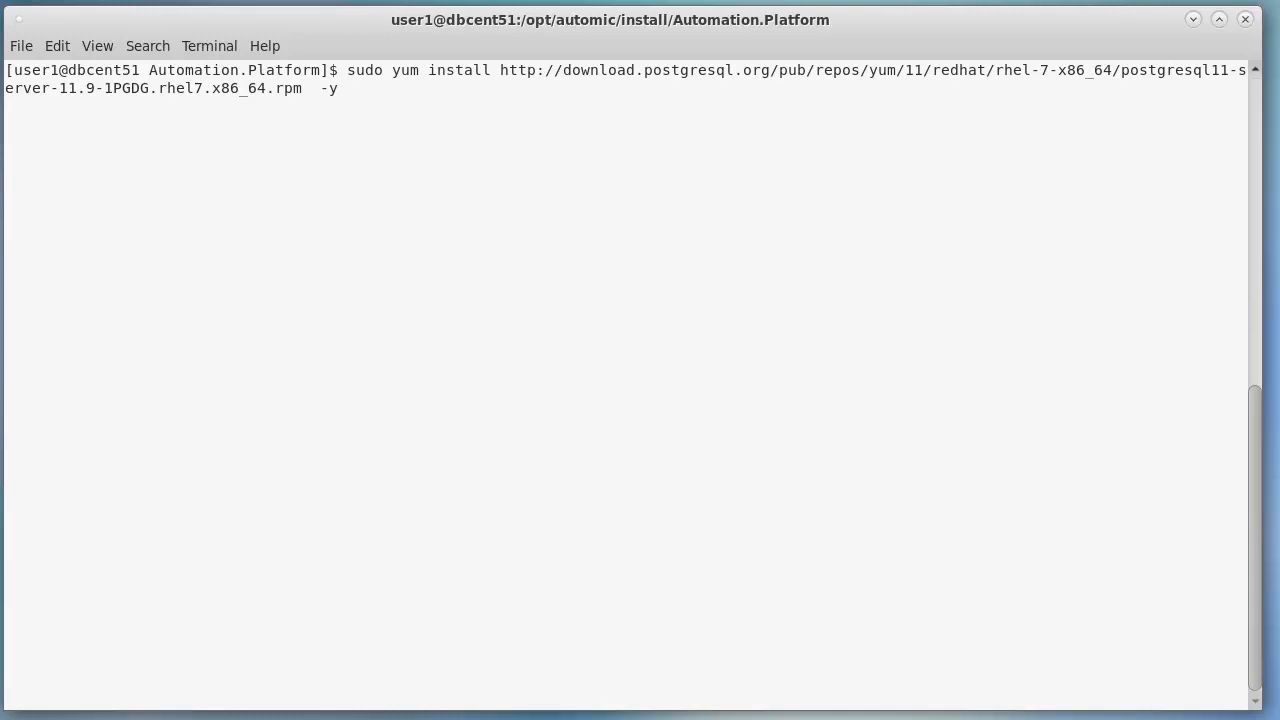
{"action": "key", "text": "Return"}
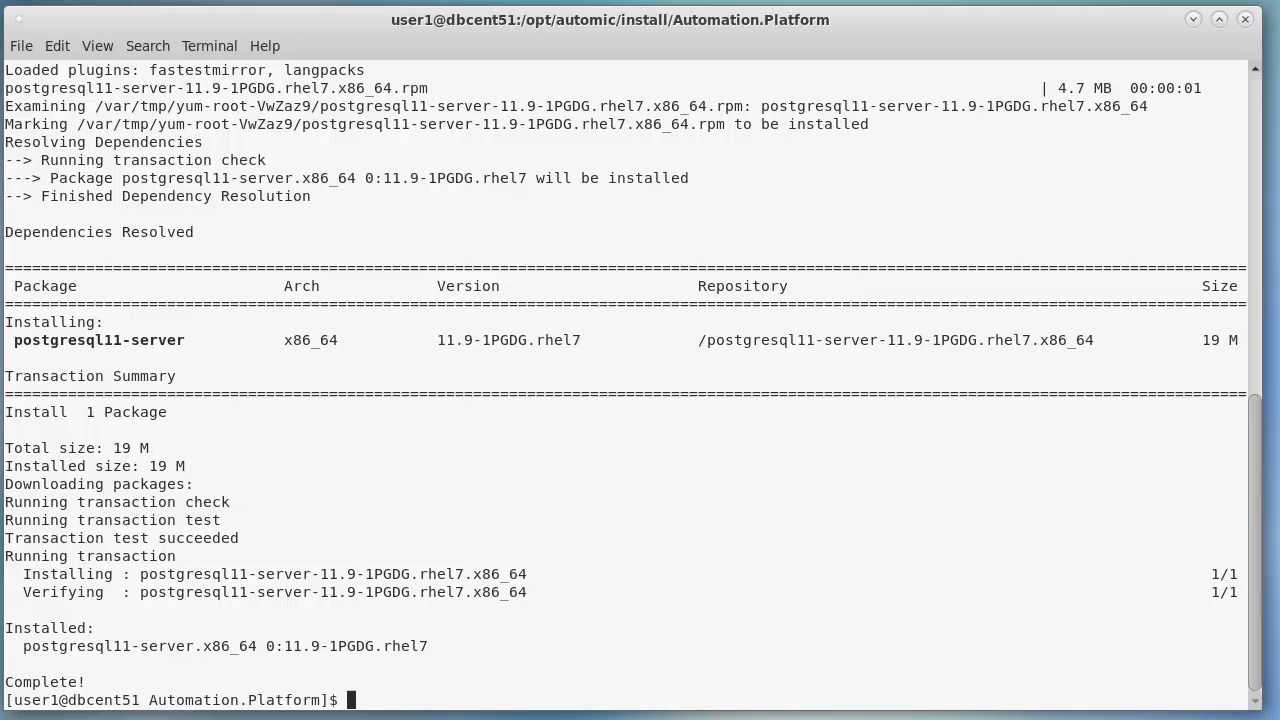
{"action": "type", "text": "clear"}
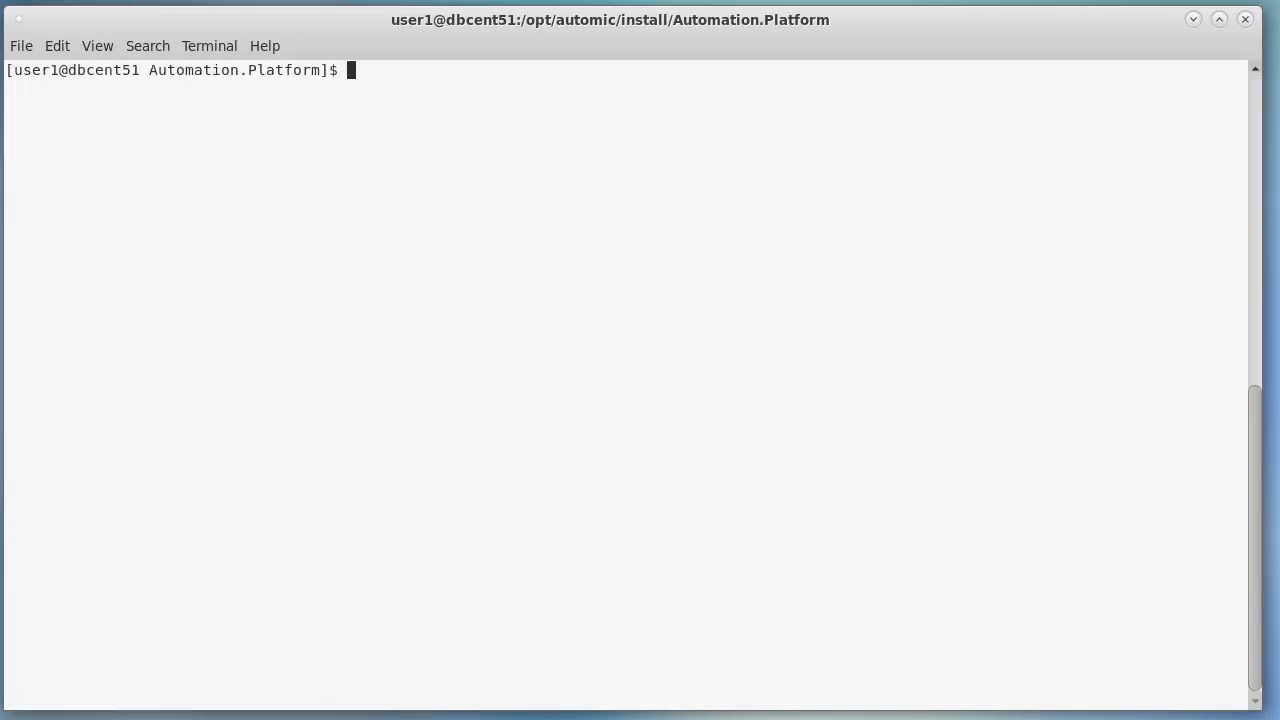
{"action": "type", "text": "sudo yum install http://download.postgresql.org/pub/repos/yum/11/redhat/rhel-7-x86_64/postgresql11-contrib-11.9-1PGDG.rhel7.x86_64.rpm -y"}
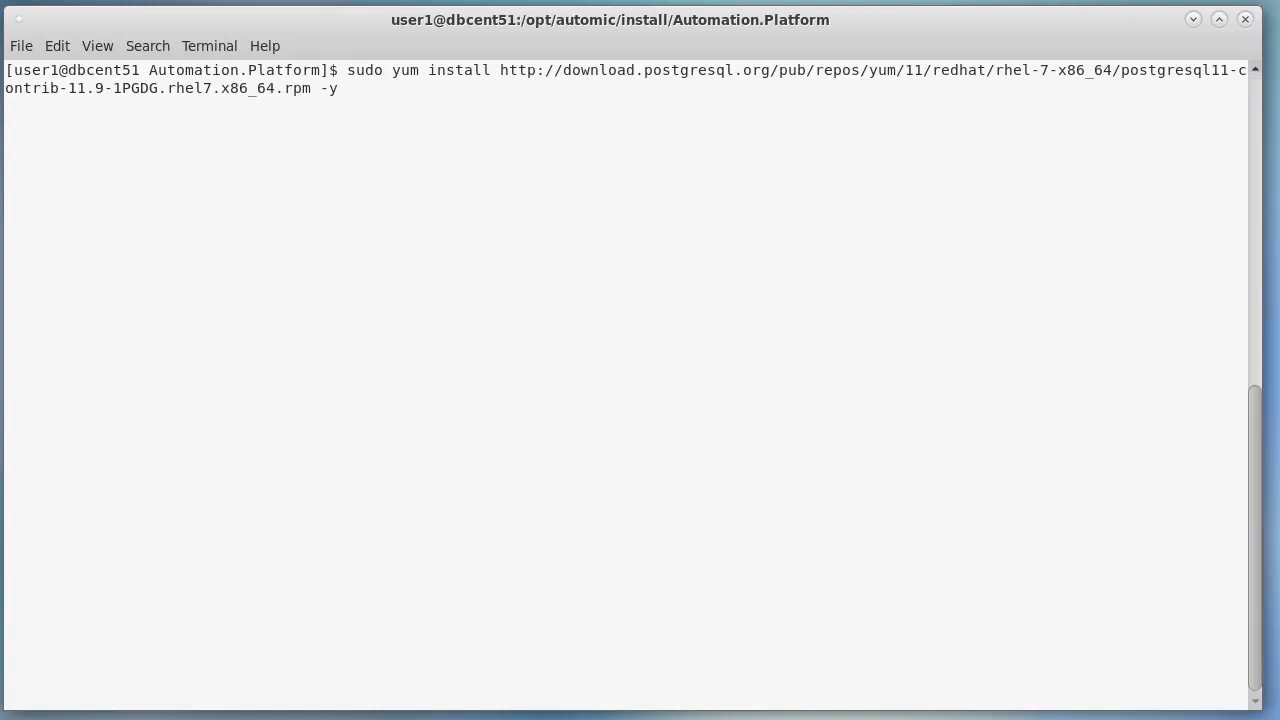
{"action": "key", "text": "Return"}
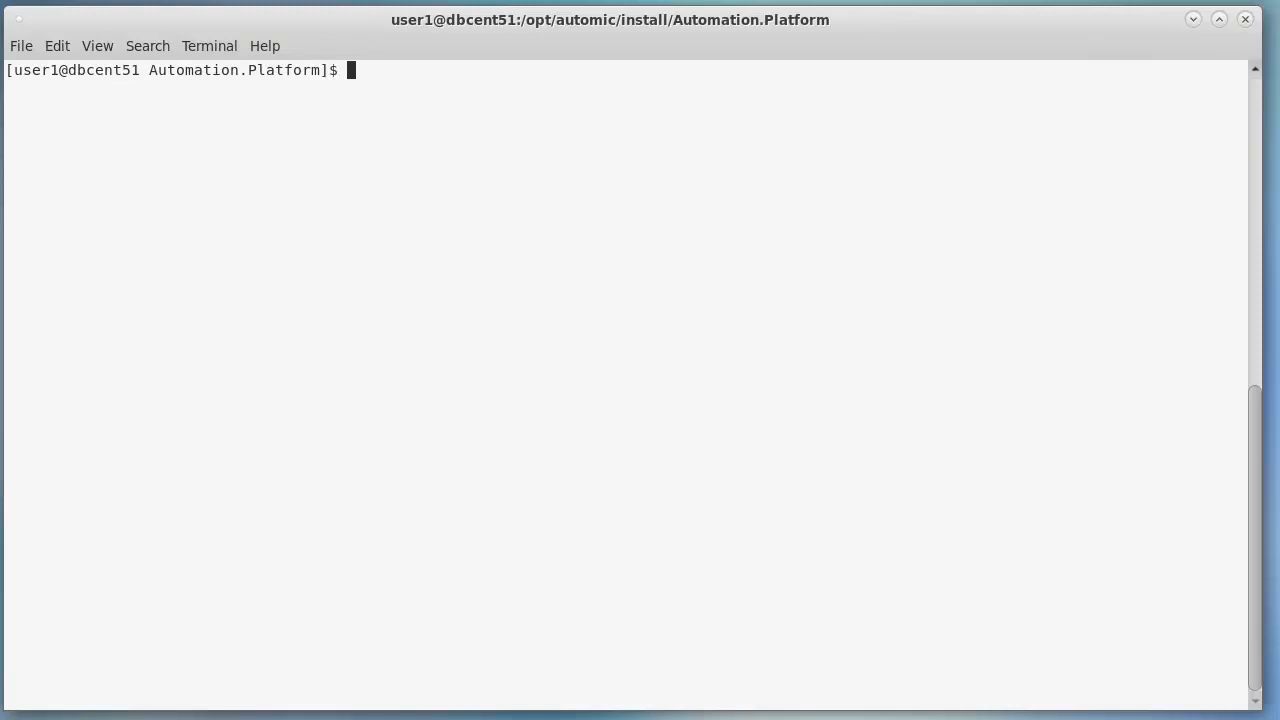
Step: Run postgresql-11-setup initdb, then enable and start postgresql-11.service with sudo
{"action": "type", "text": "sudo /usr/pgsql-11/bin/postgresql-11-setup initdb"}
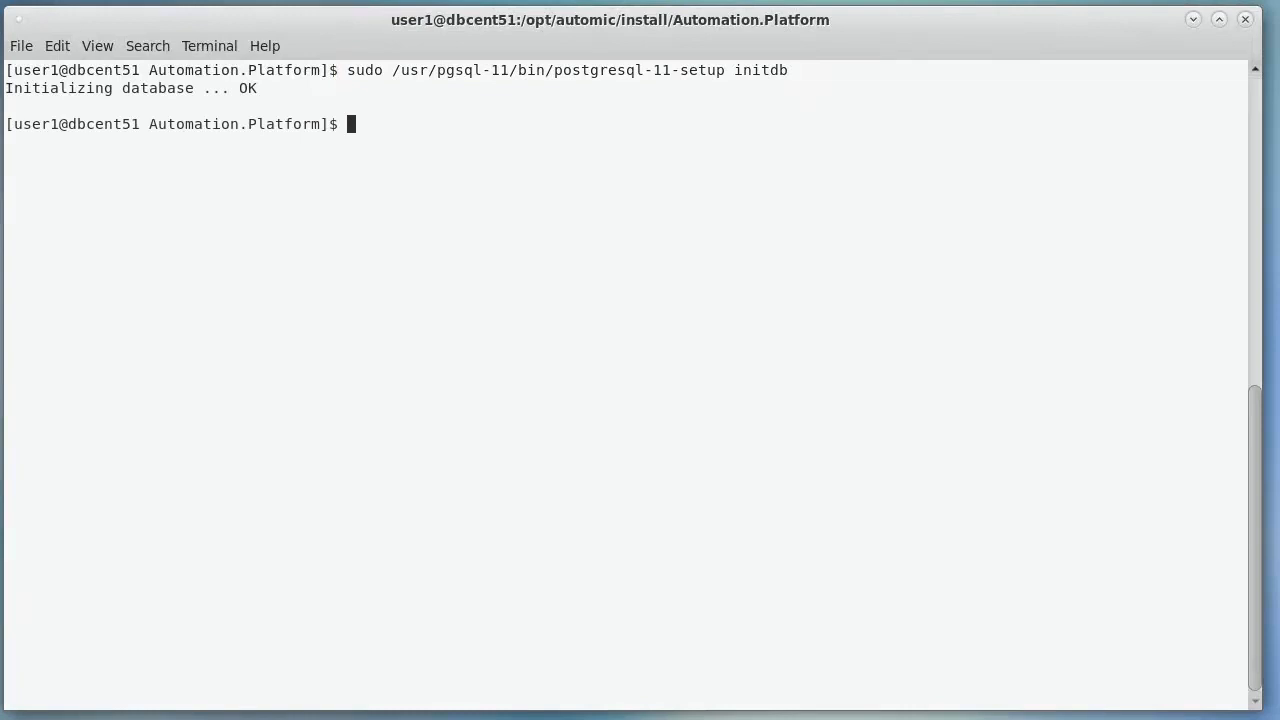
{"action": "type", "text": "sudo systemctl enable postgresql-11.service"}
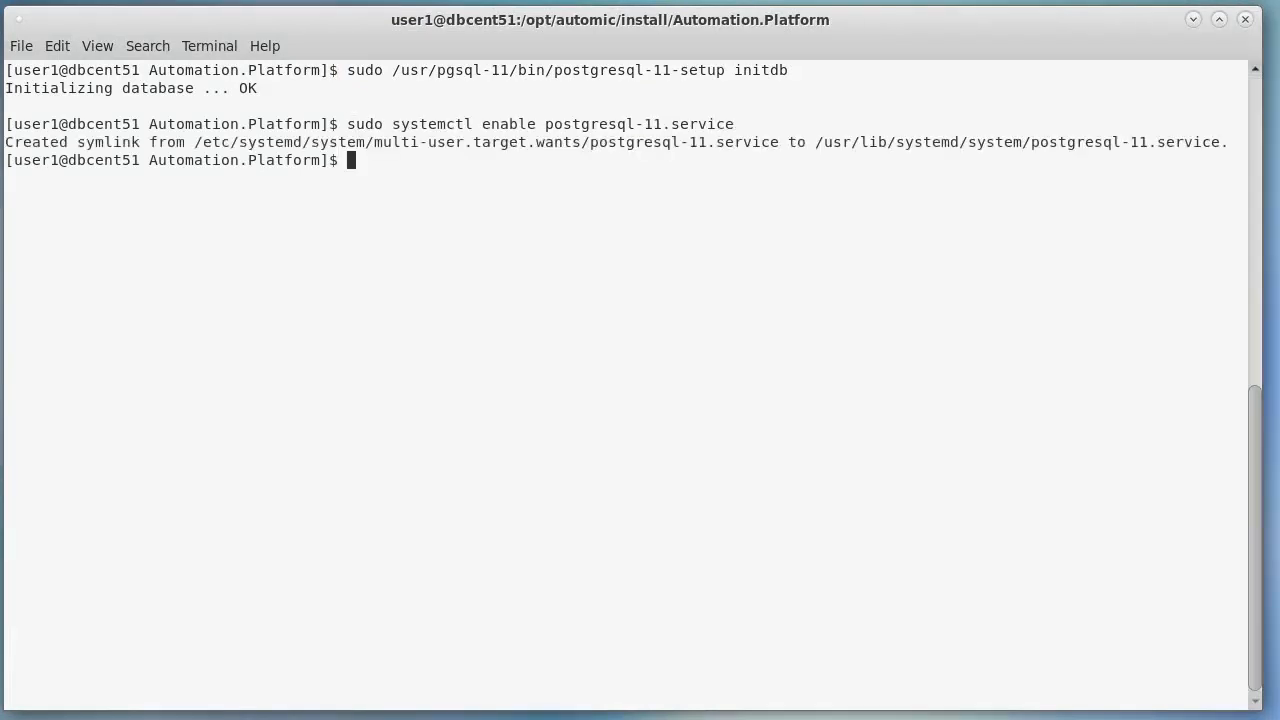
{"action": "type", "text": "sudo systemctl start postgresql-11.service"}
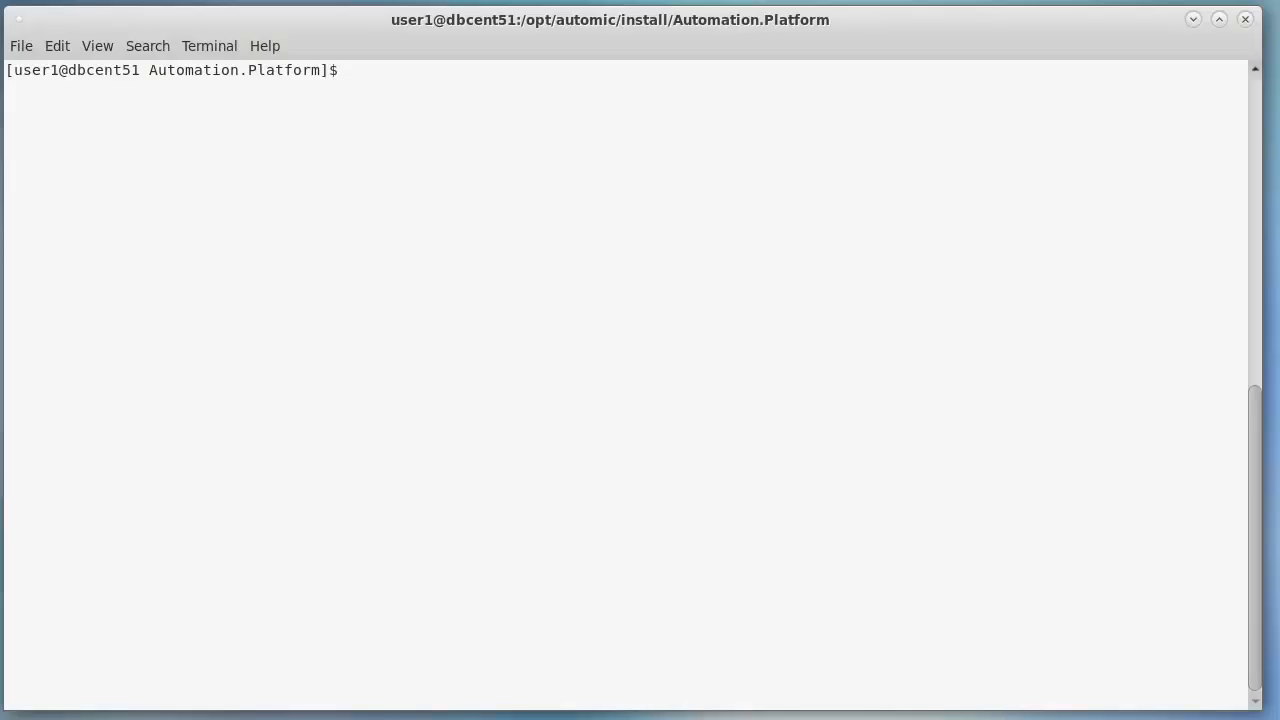
Step: Add 'postgres ALL=(ALL) NOPASSWD:ALL' to the sudoers file via visudo and save with :wq!
{"action": "type", "text": "sudo visudo"}
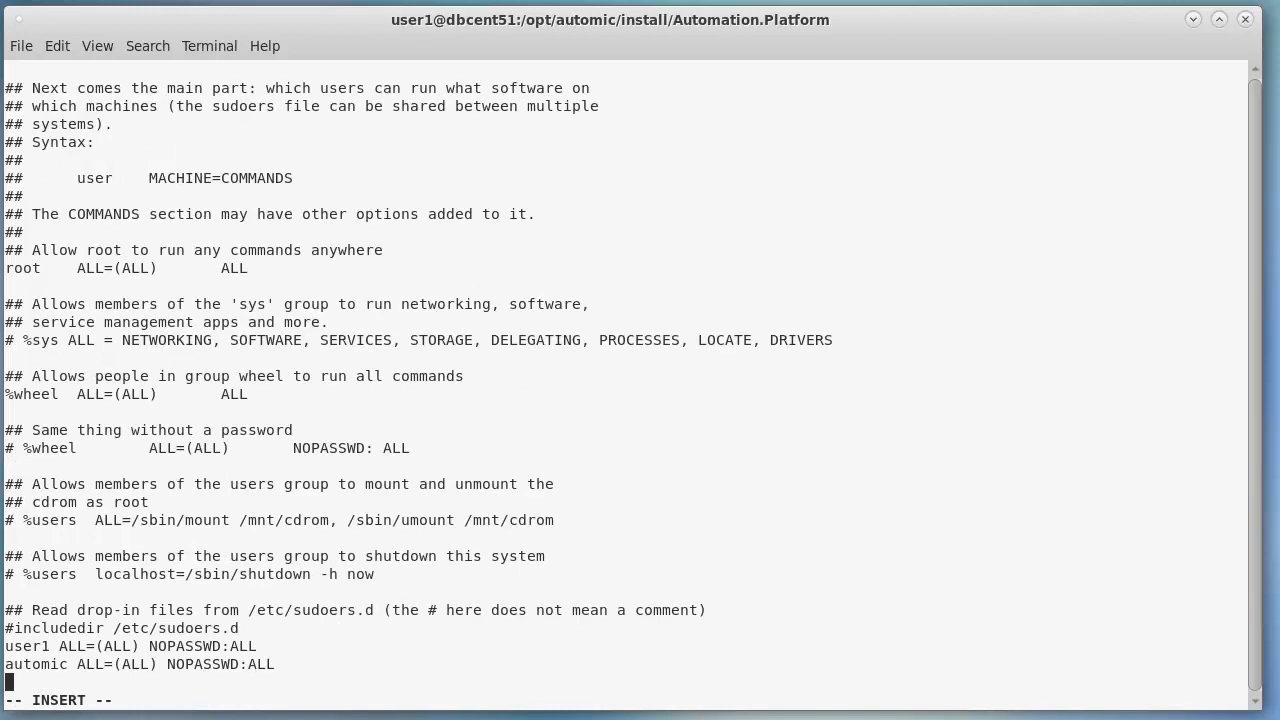
{"action": "type", "text": "postgres ALL=(ALL) NOPASSWD:ALL"}
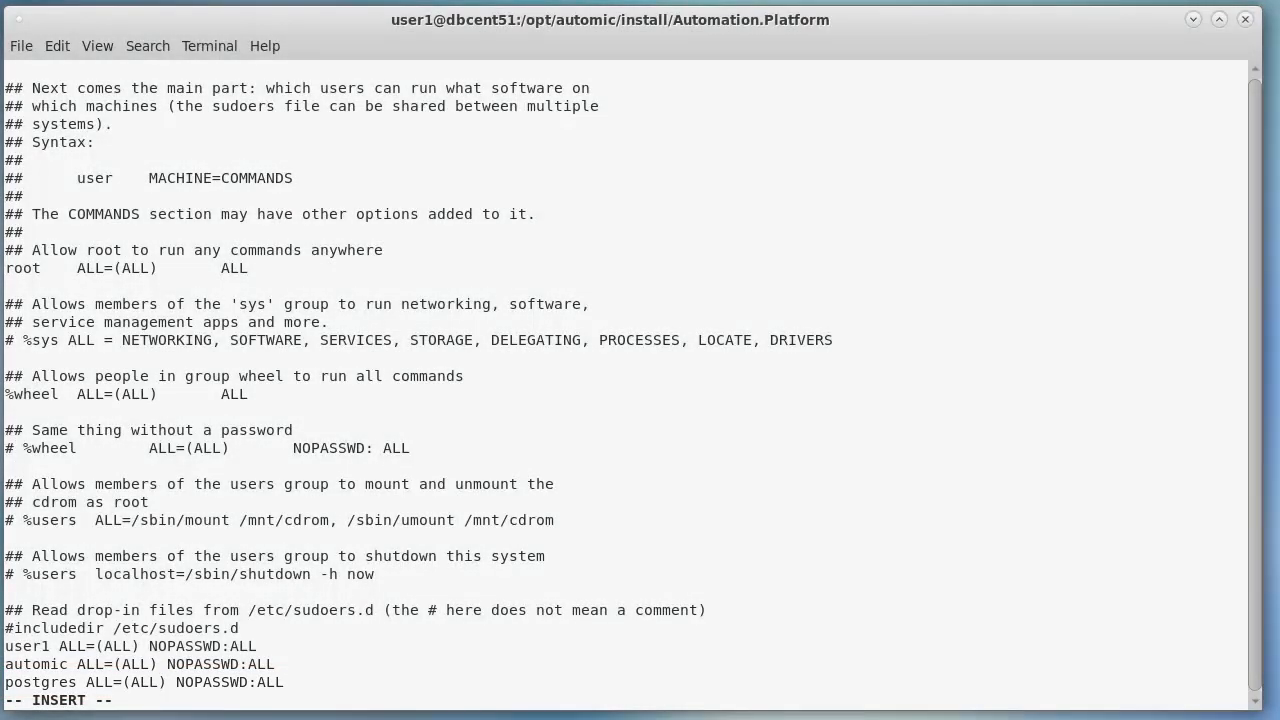
{"action": "type", "text": ":wq!"}
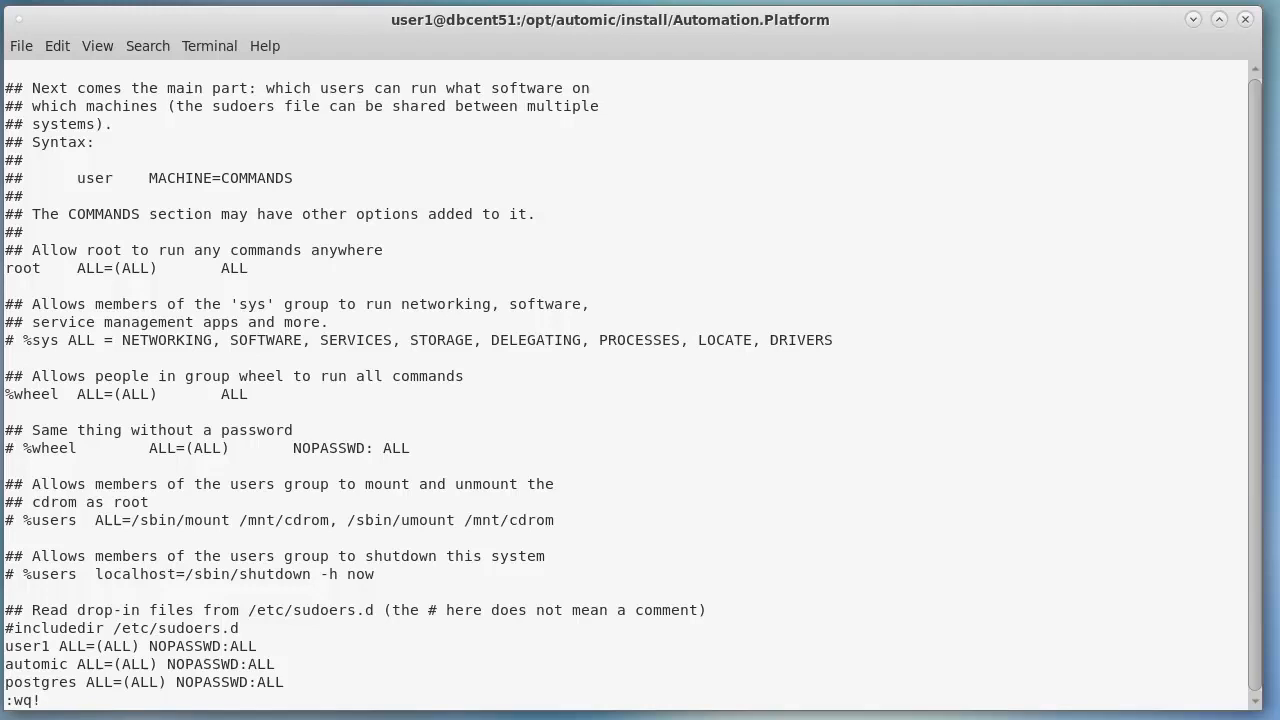
{"action": "key", "text": "Return"}
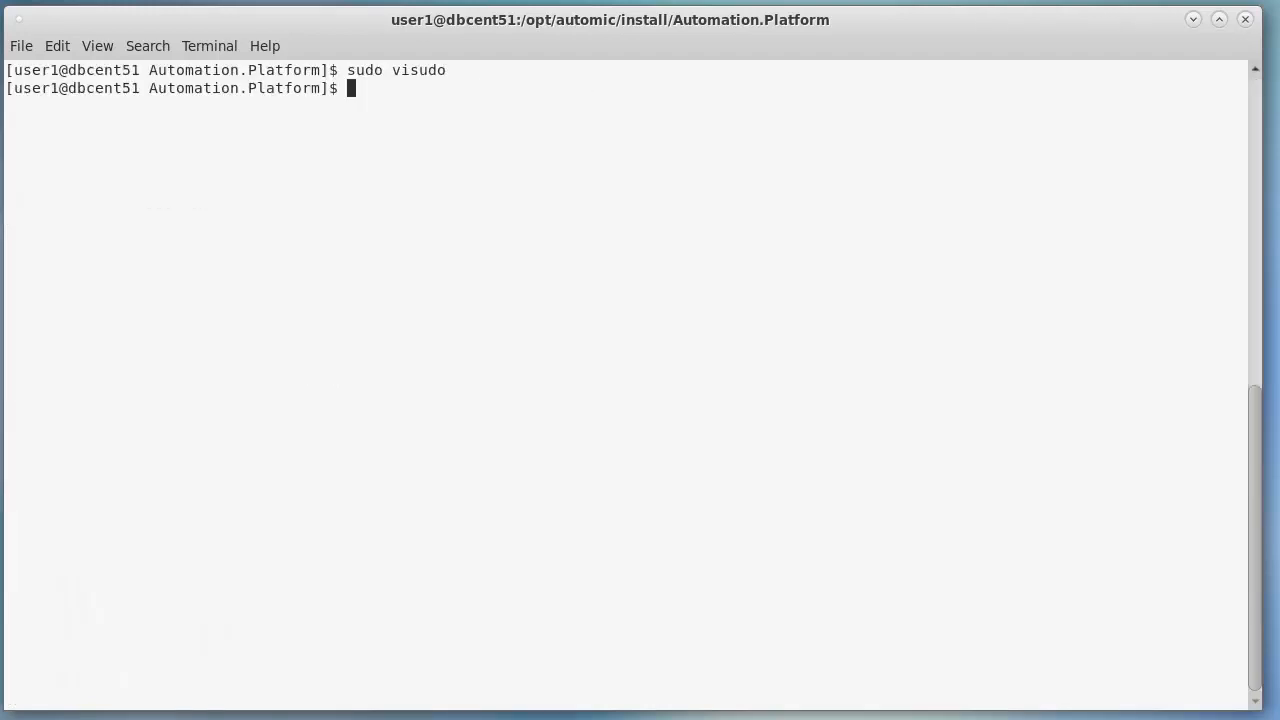
Step: Run sudo passwd postgres and enter the new password twice
{"action": "type", "text": "sudo passwd postgres"}
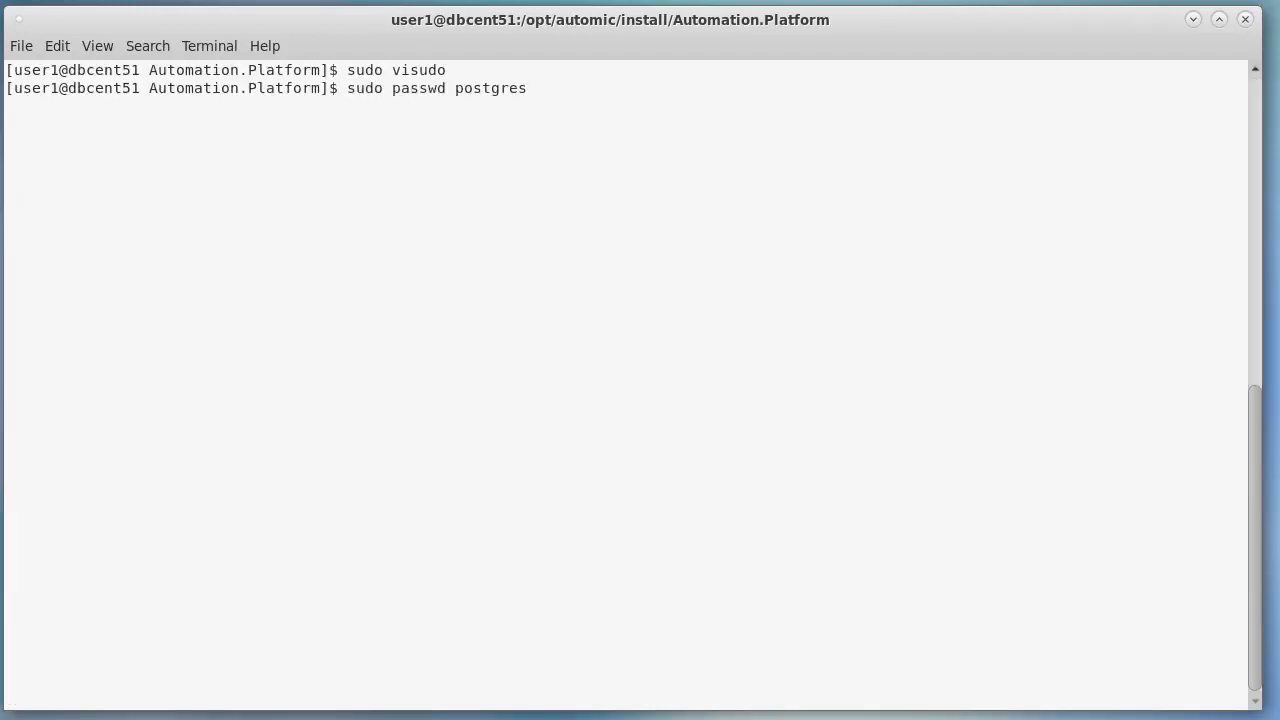
{"action": "key", "text": "Return"}
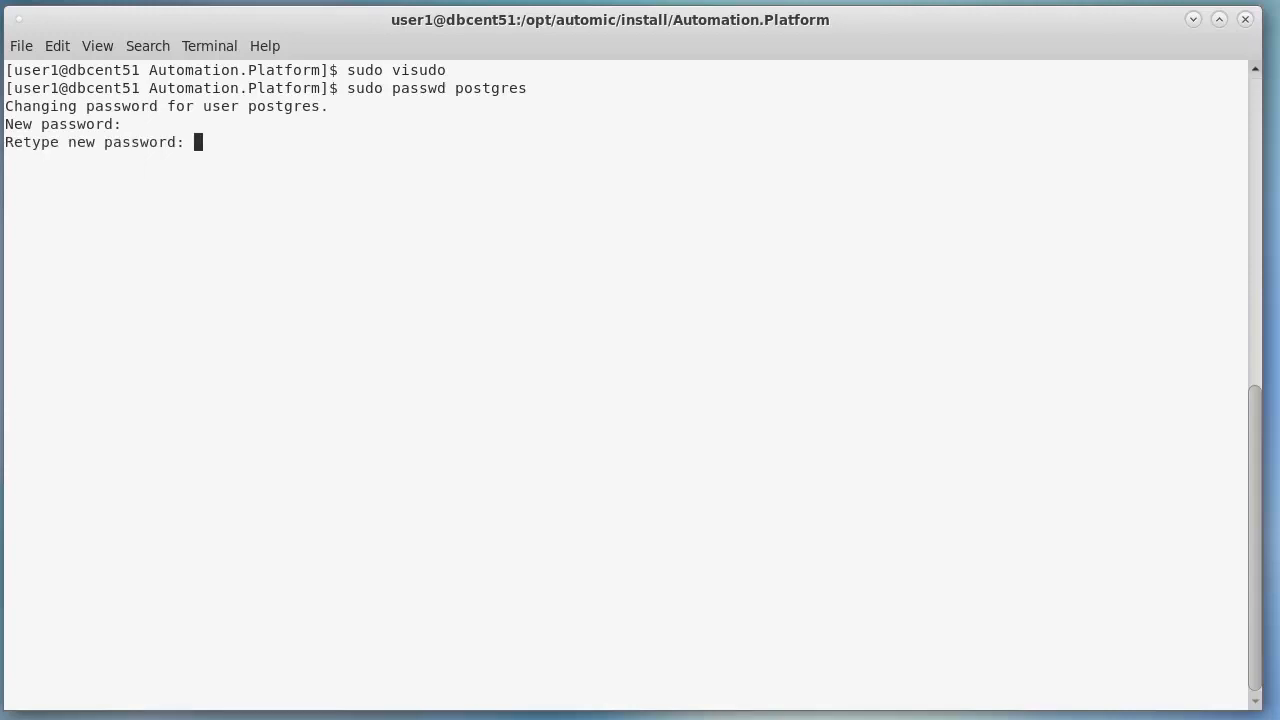
{"action": "key", "text": "Enter"}
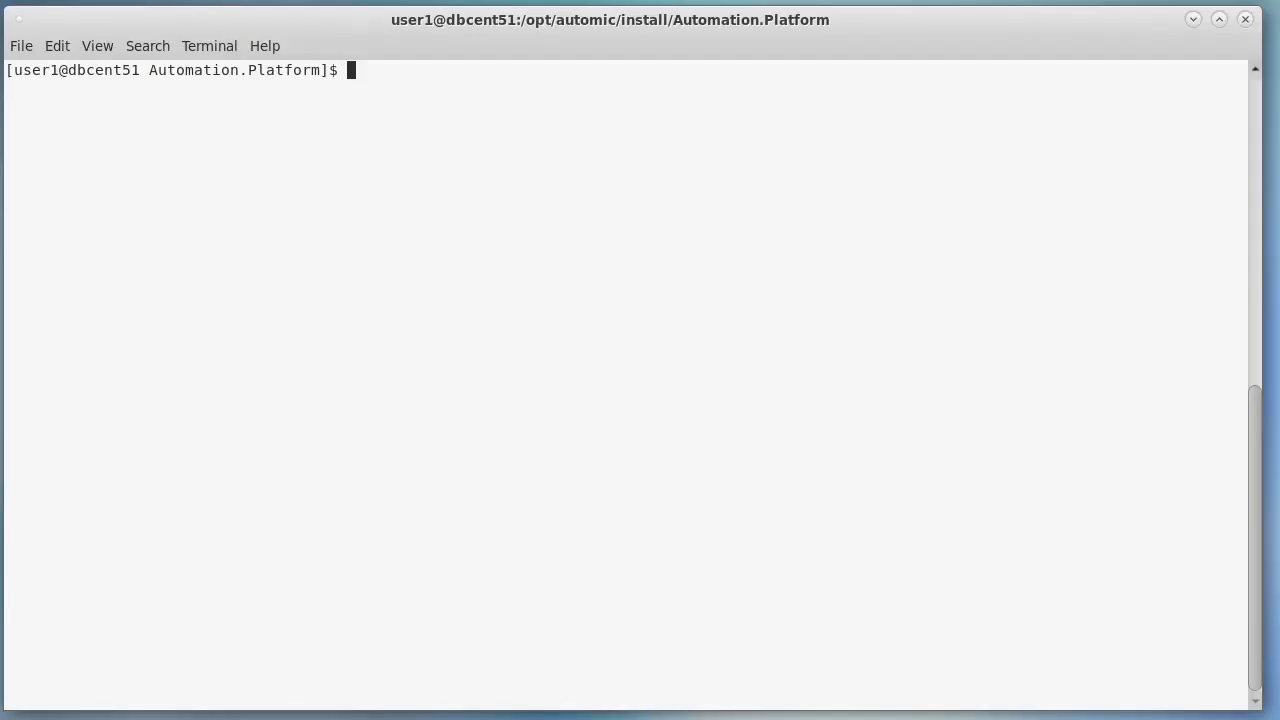
Step: Switch to the postgres user with su - postgres and type vim /var/lib/pgsql/11/data/pg_hba.conf
{"action": "type", "text": "su - postgres"}
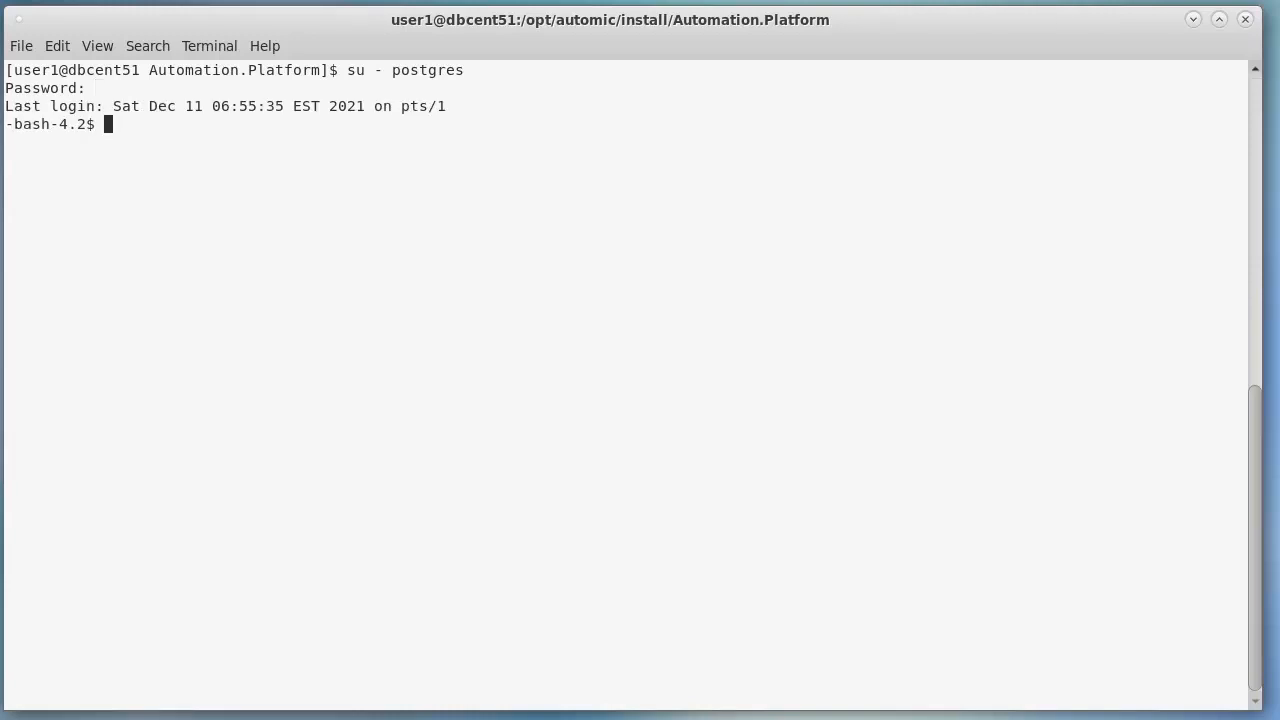
{"action": "type", "text": "vim /var/lib/pgsql/11/data/pg_hba.conf"}
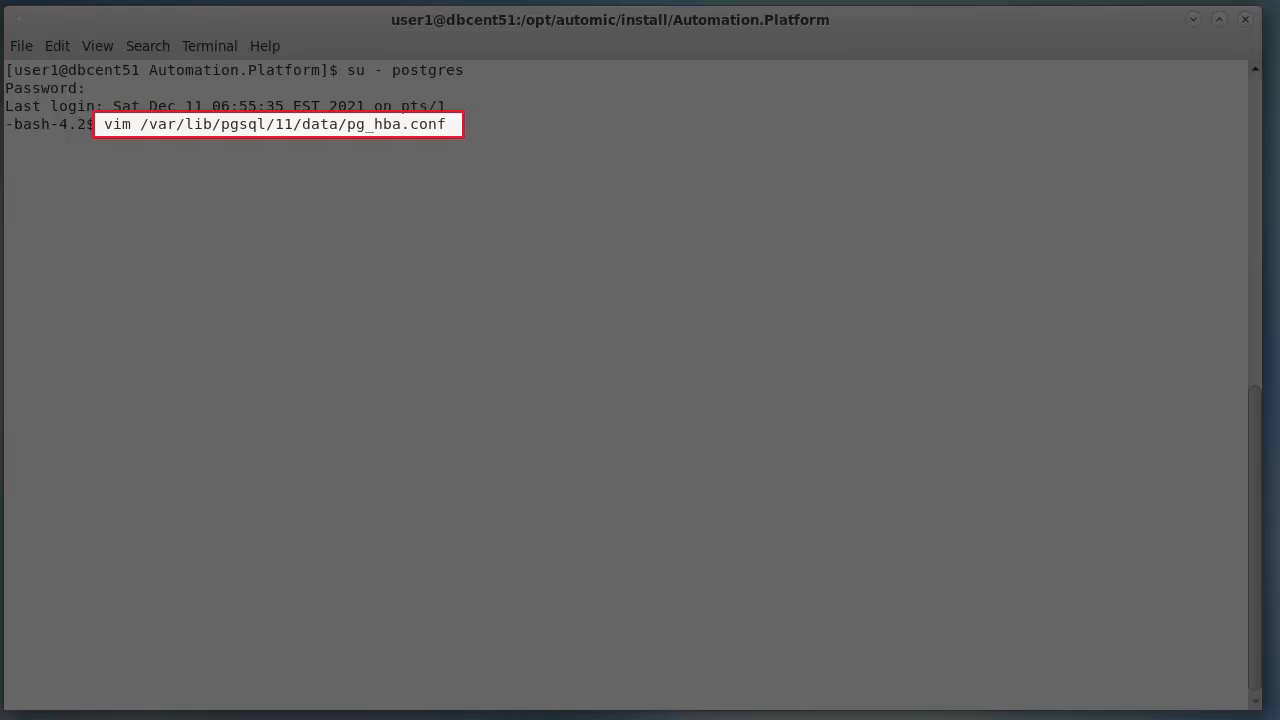